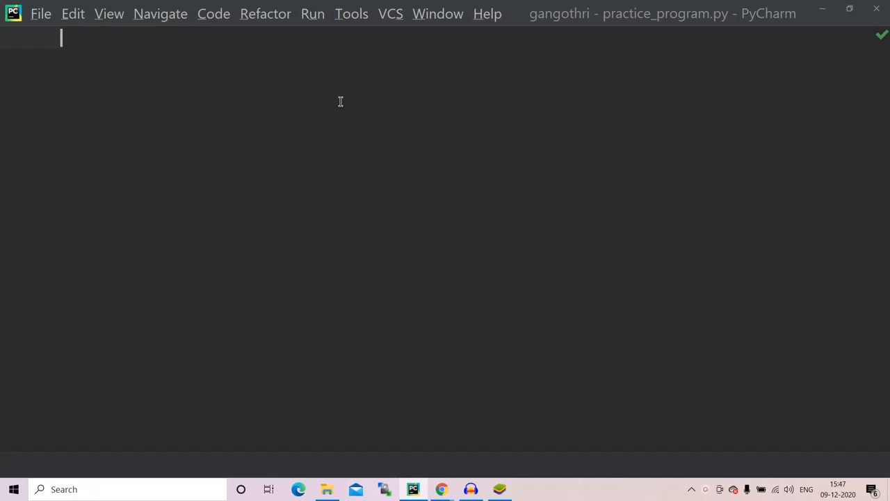
# Step: Write num=int(input("enter the upper range:")) on line 1 and begin a for loop on line 2
pyautogui.rightClick(253, 100)
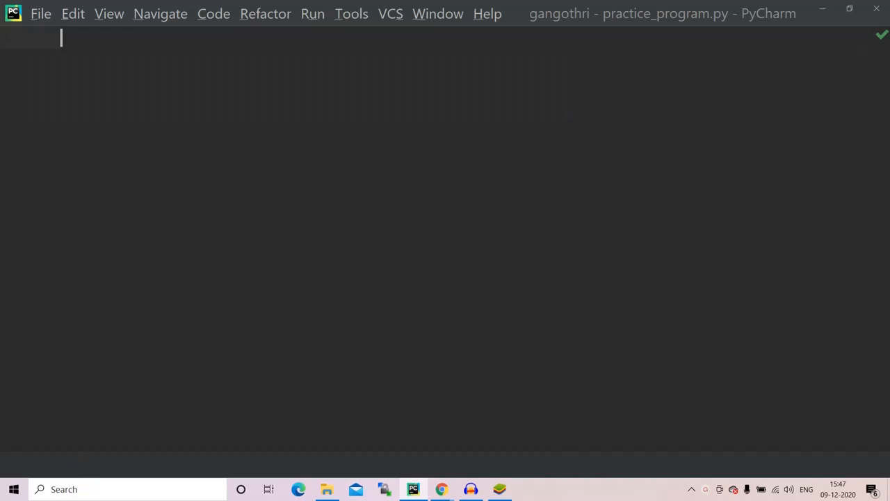
pyautogui.write('num=in')
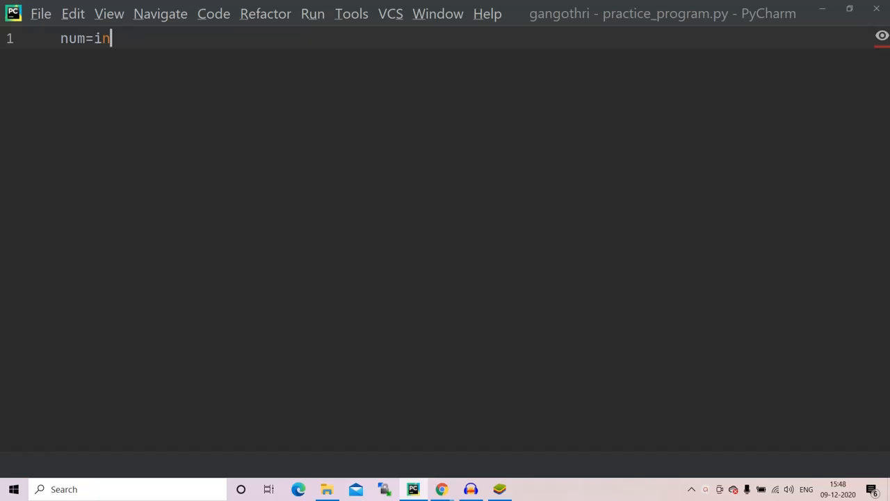
pyautogui.write('t(input("')
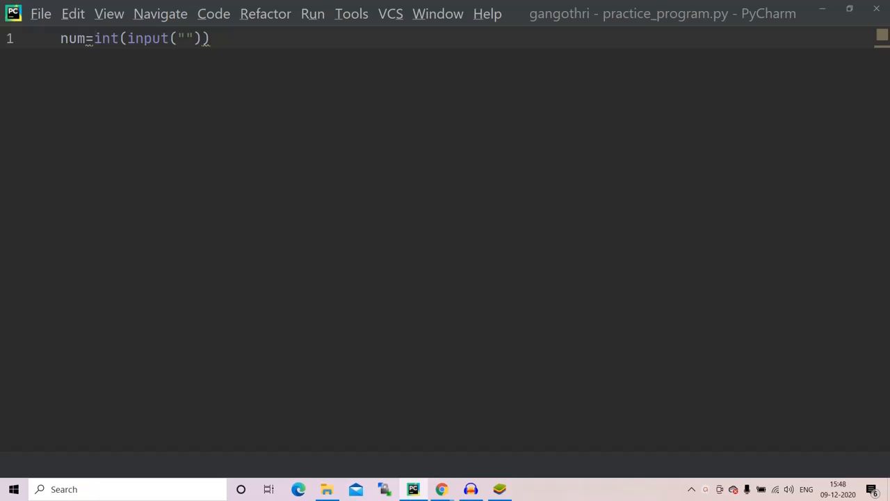
pyautogui.write('en')
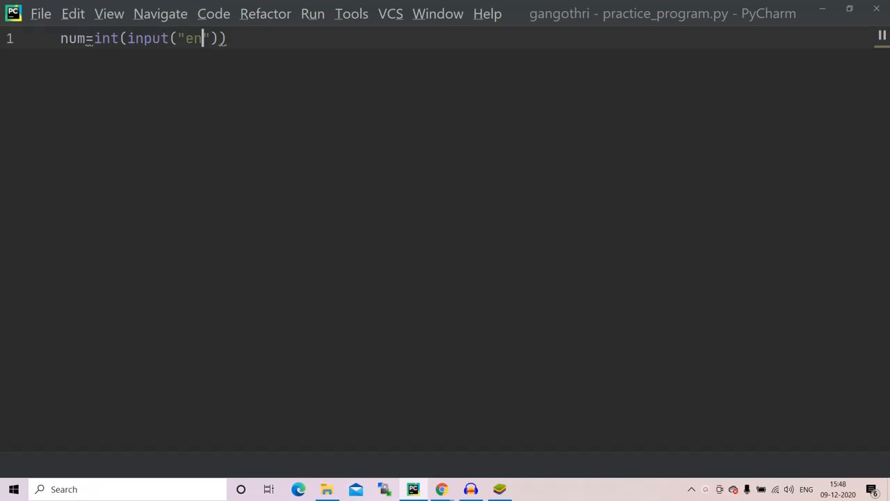
pyautogui.write('ter the')
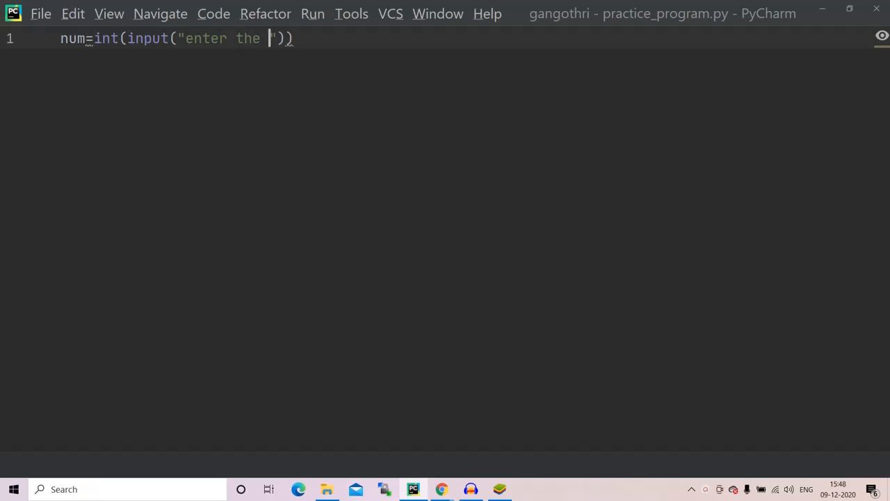
pyautogui.write('upp')
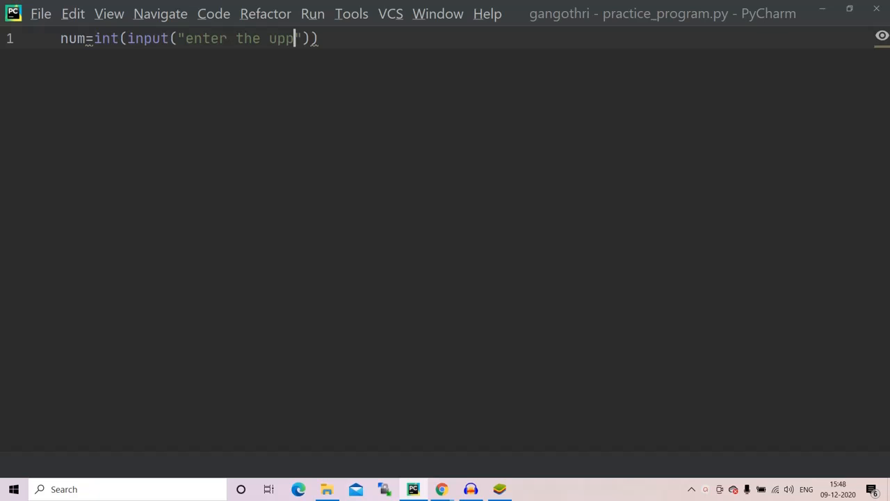
pyautogui.write('er n')
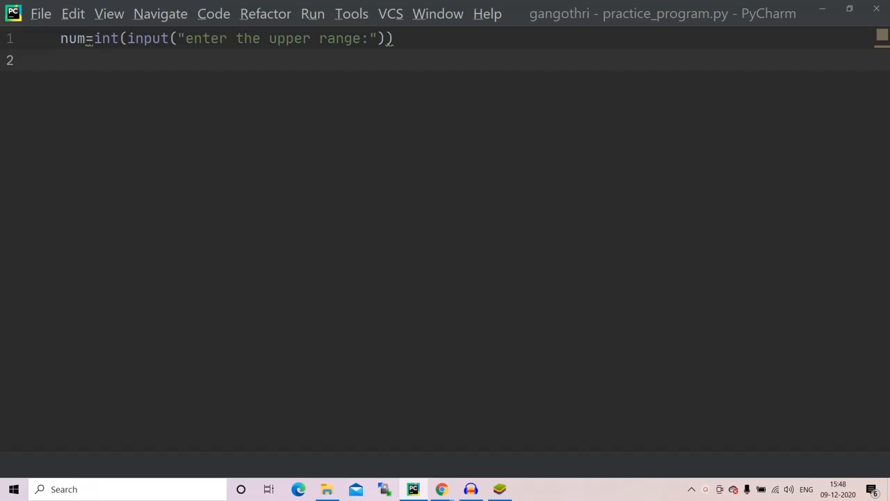
pyautogui.write('for')
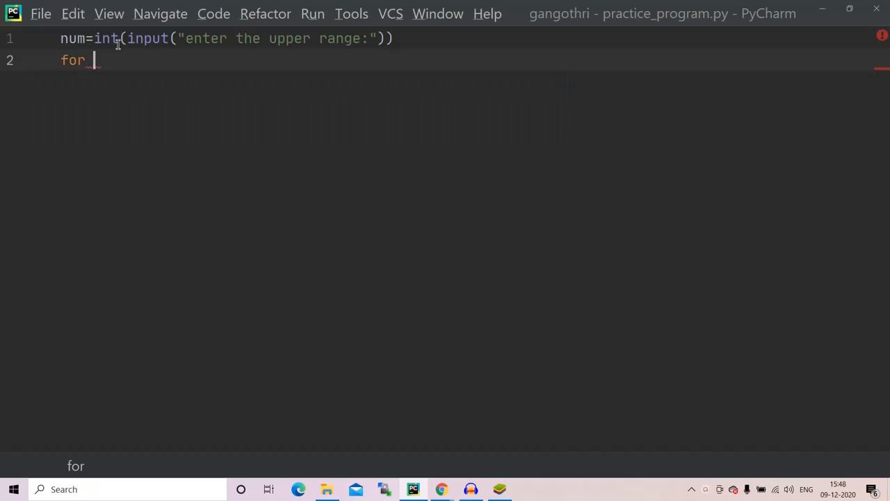
# Step: Loop i over range(0,num) and start an if condition on the indented line 3
pyautogui.write('i in range')
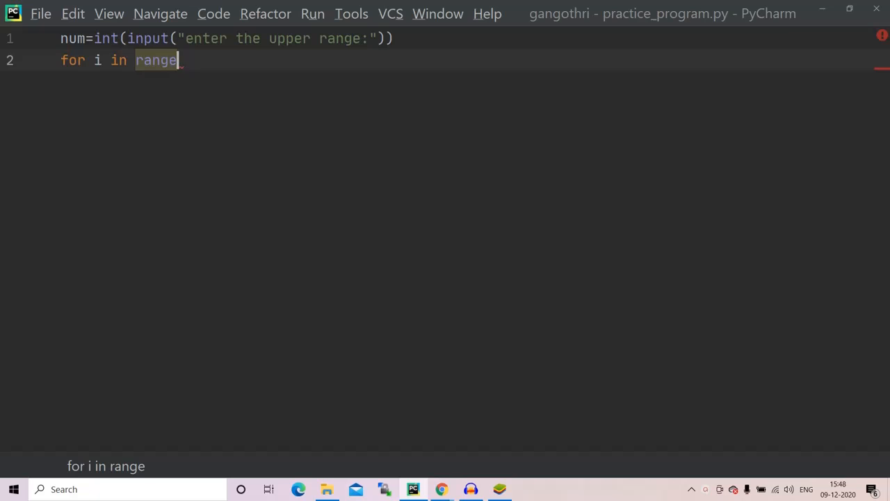
pyautogui.write('(0,')
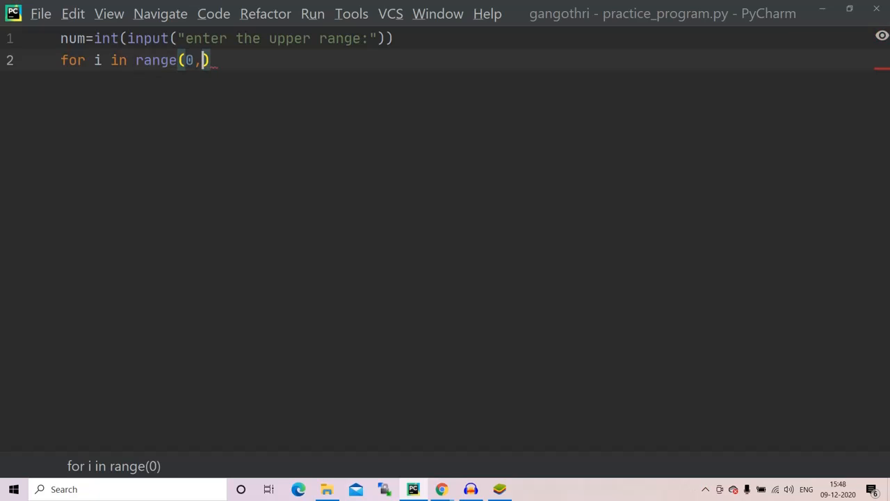
pyautogui.write('num')
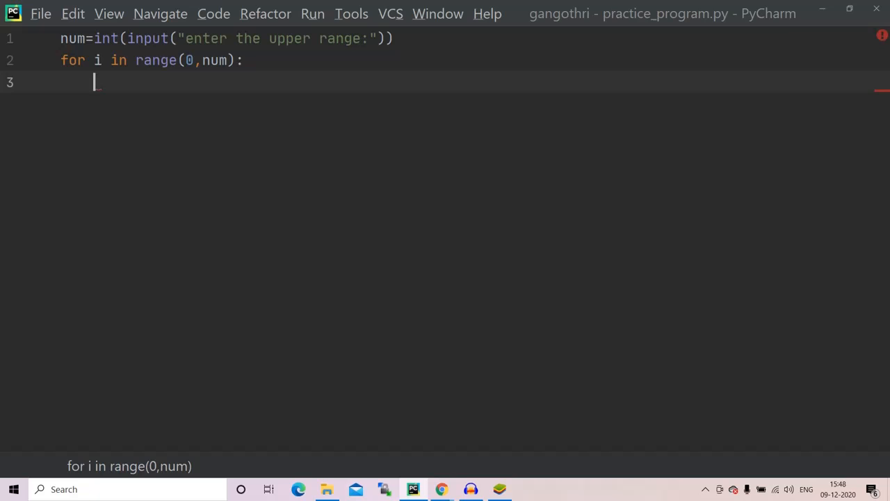
pyautogui.write('if(')
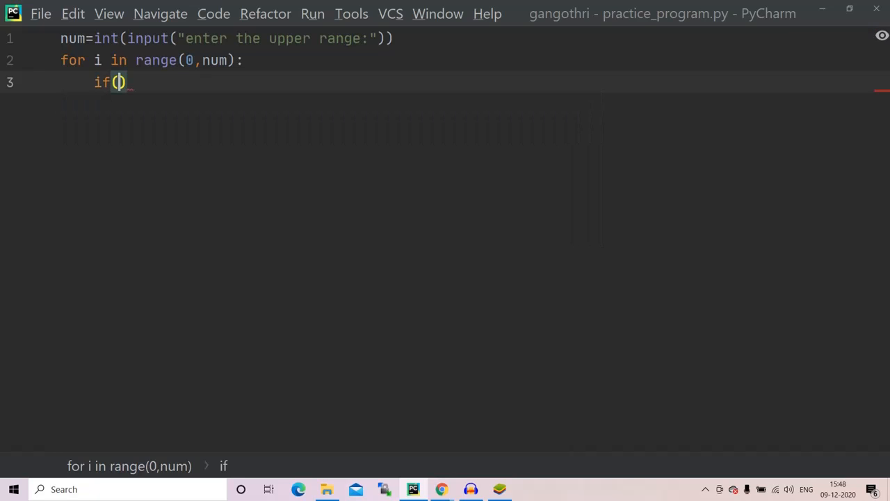
# Step: Make the condition if(i%7==0 and i%5==0): and begin a print call beneath it
pyautogui.write('()')
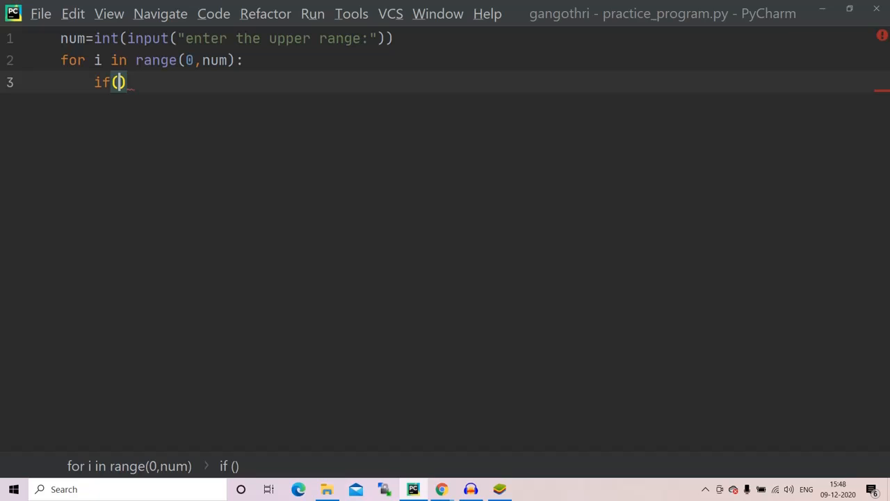
pyautogui.write('i')
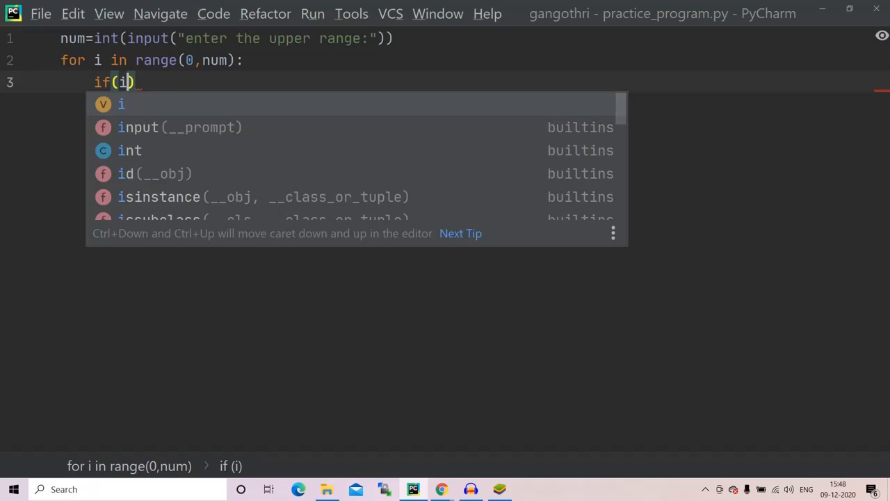
pyautogui.write('%7')
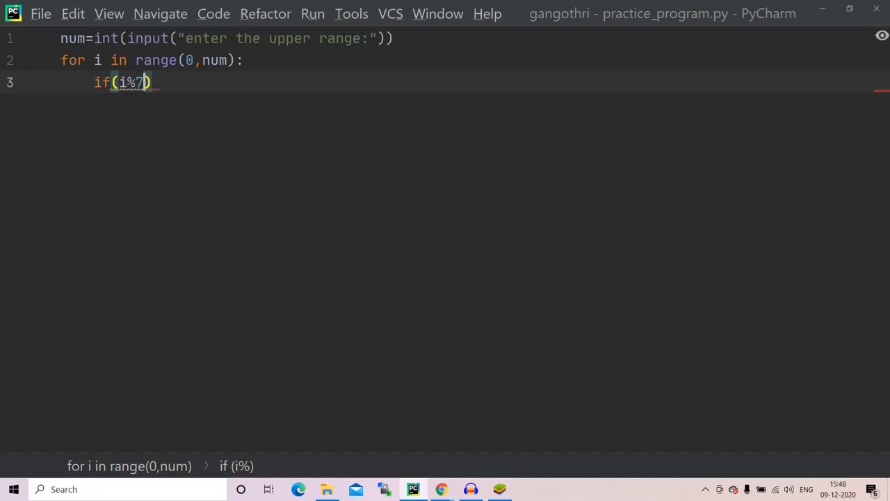
pyautogui.write('==0')
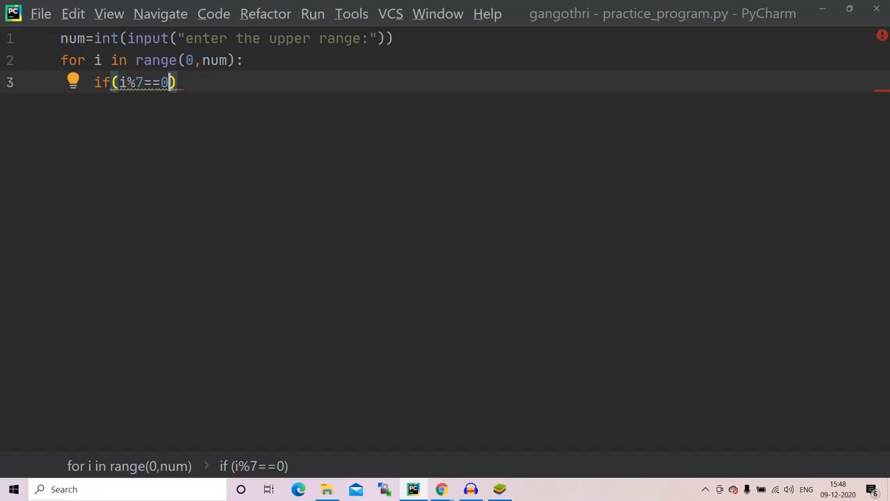
pyautogui.write('an')
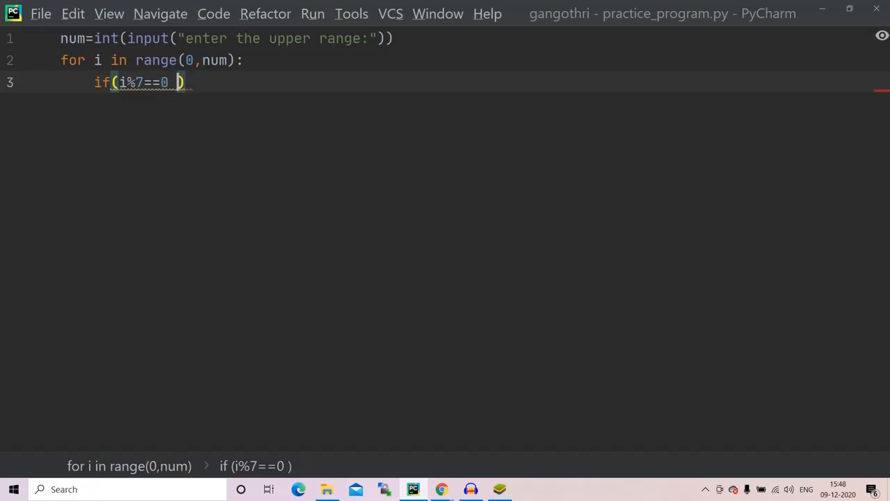
pyautogui.write('and')
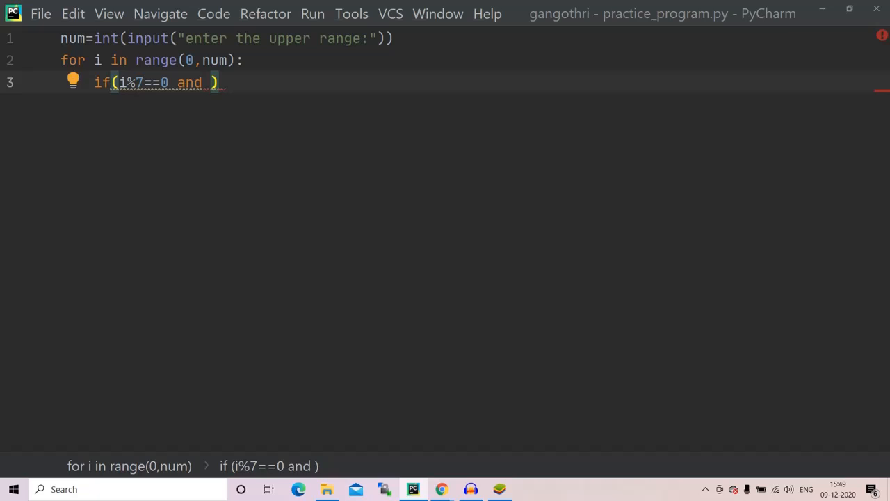
pyautogui.write('i%')
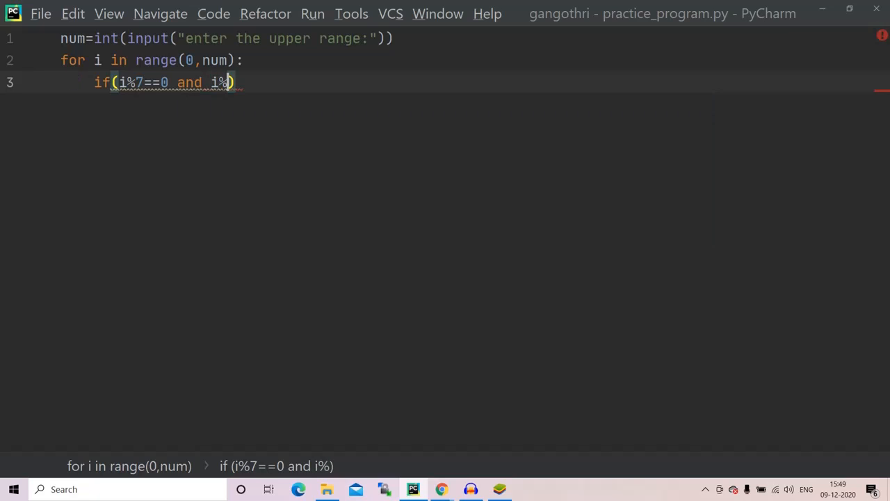
pyautogui.write('5==0')
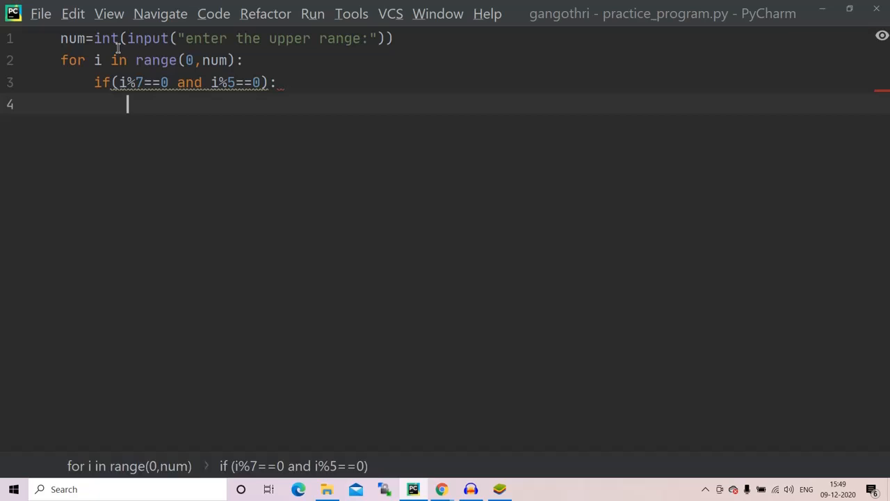
pyautogui.write('print')
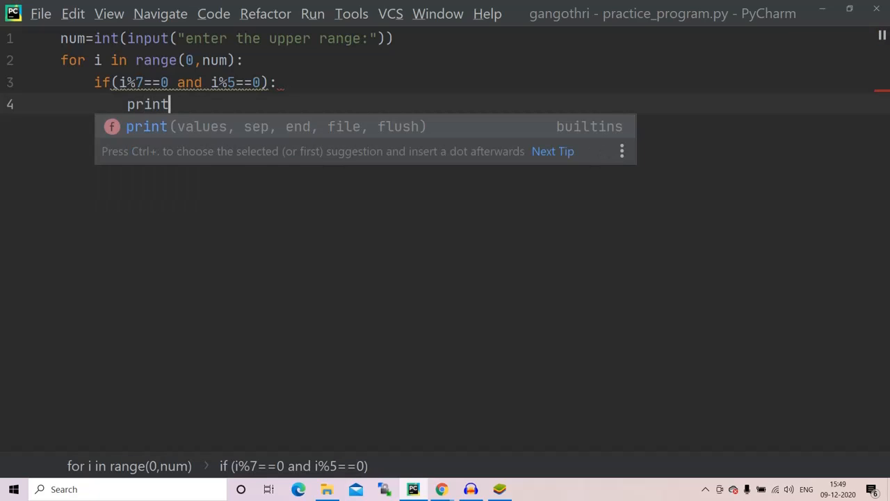
# Step: Complete the body as print(i) so each number divisible by 7 and 5 is printed
pyautogui.press('Escape')
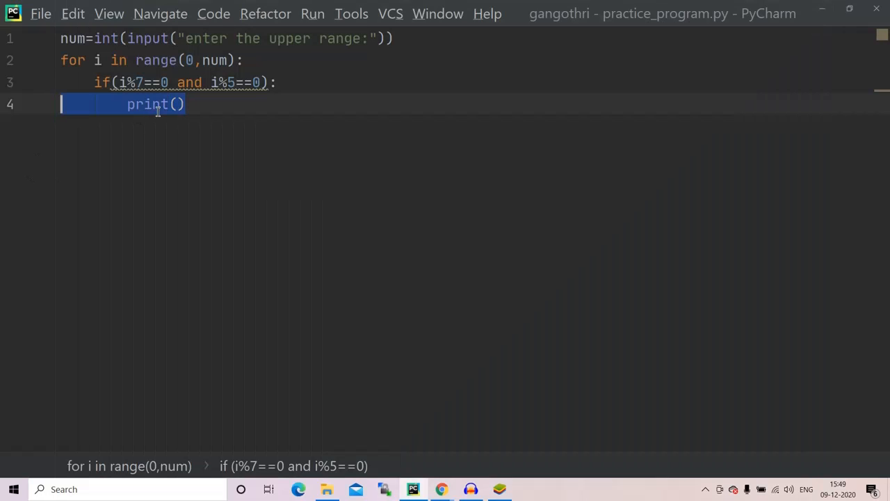
pyautogui.click(178, 103)
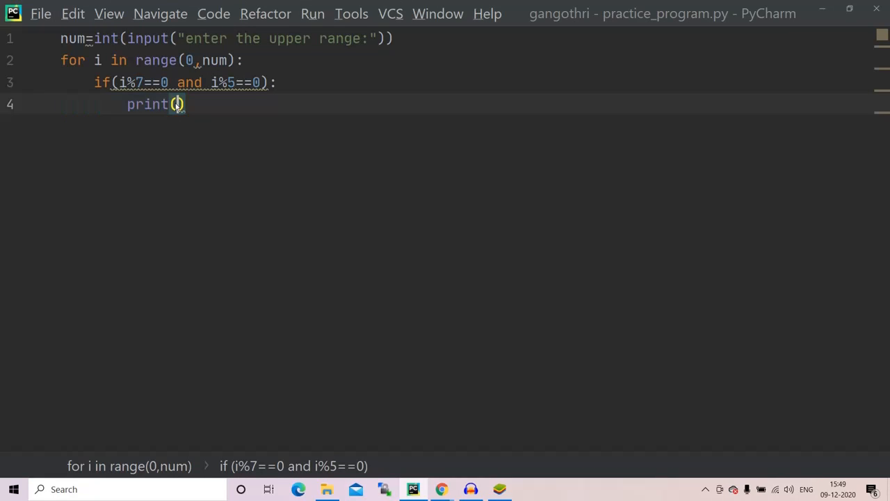
pyautogui.write('i')
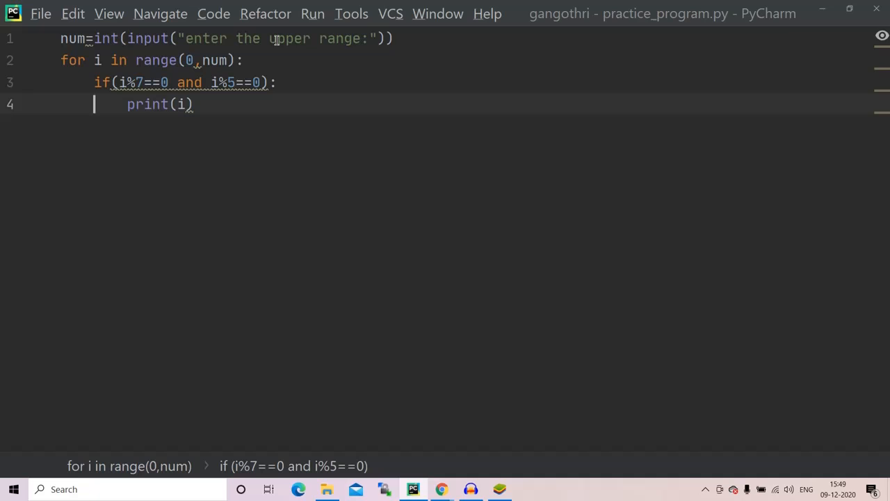
pyautogui.click(311, 13)
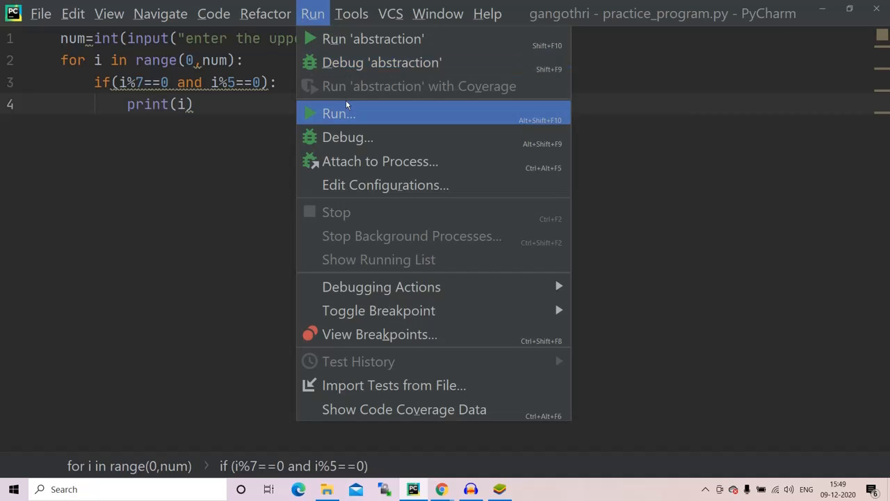
# Step: Run practice_program with upper range 1000 and review the output 0, 35, 70 … 980
pyautogui.click(338, 113)
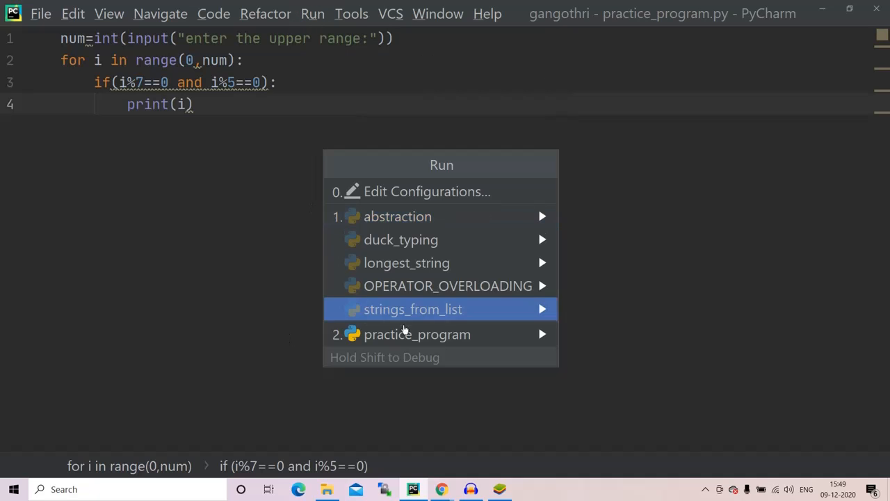
pyautogui.click(417, 334)
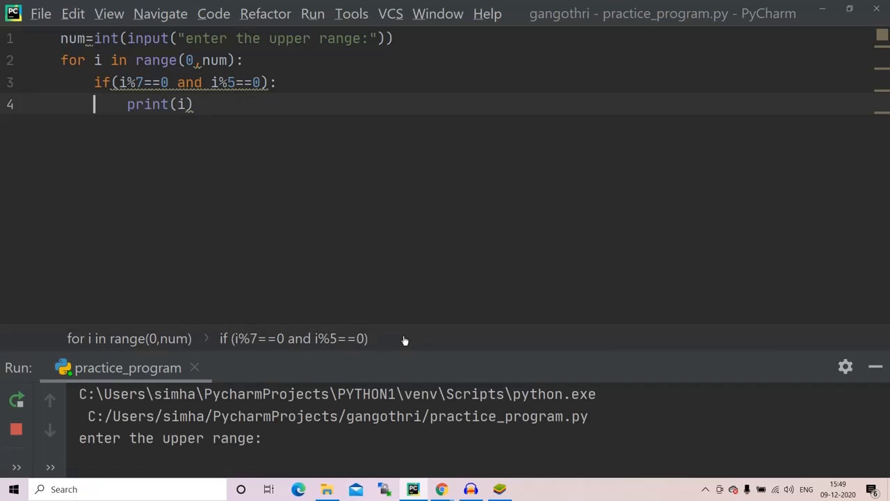
pyautogui.click(271, 438)
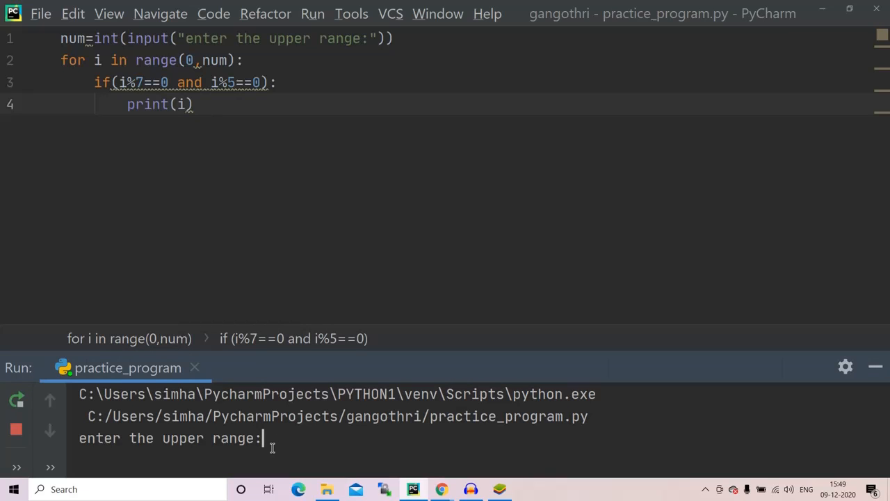
pyautogui.write('1000')
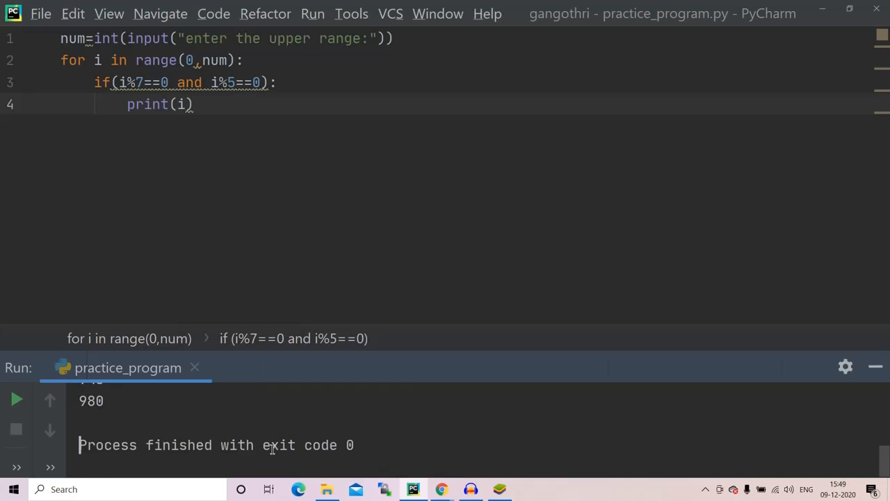
pyautogui.scroll(3)
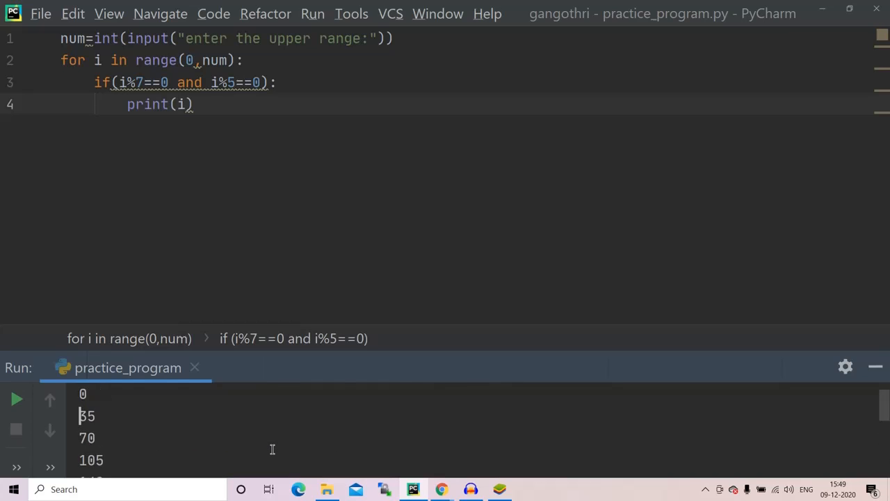
pyautogui.scroll(-3)
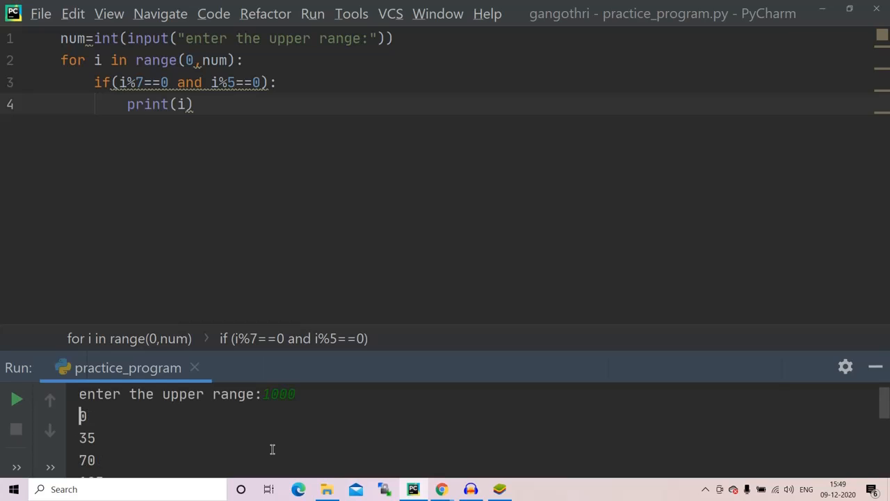
pyautogui.click(197, 103)
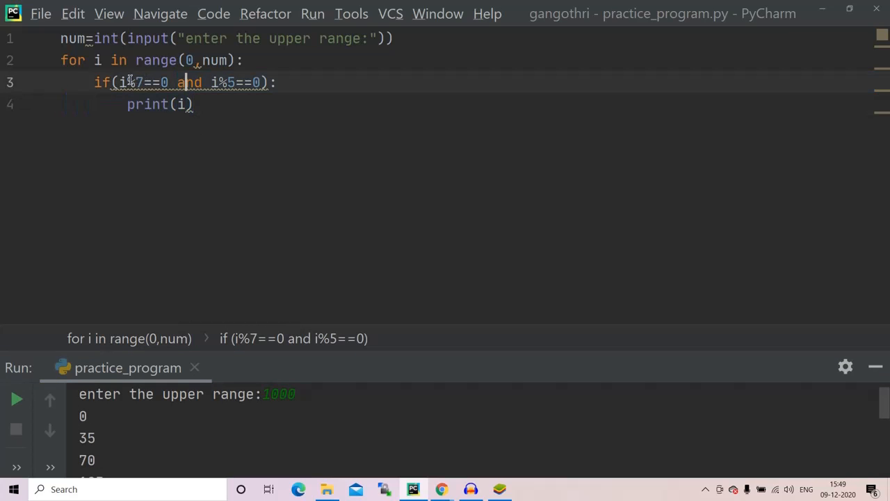
# Step: Rewrite the condition as if(i%7==0) with a nested if(i%5==0) above print(i)
pyautogui.doubleClick(119, 82)
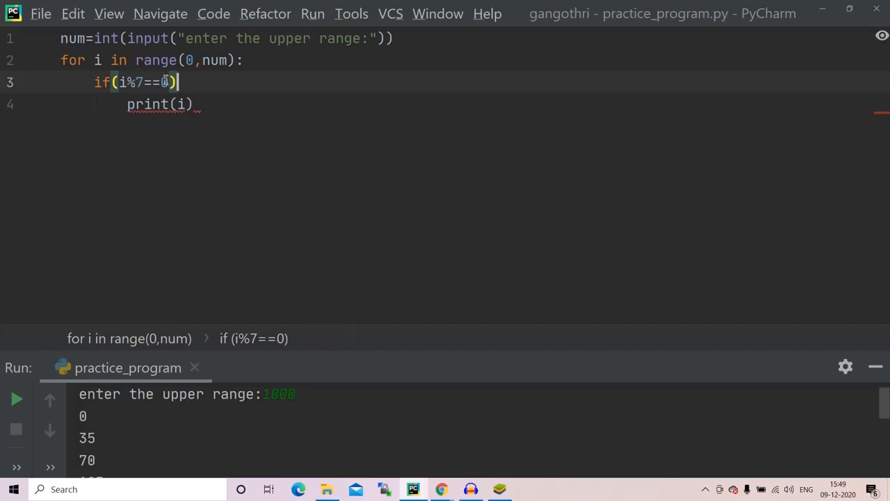
pyautogui.write('if(i%5')
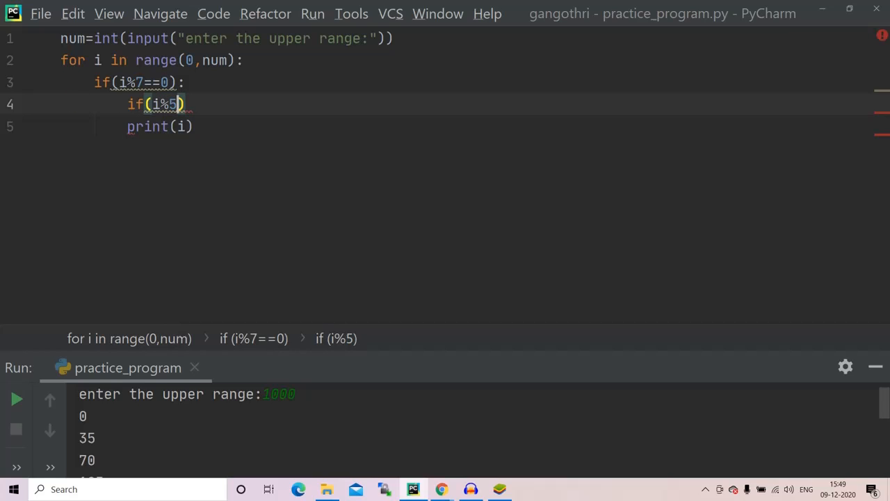
pyautogui.write('==0')
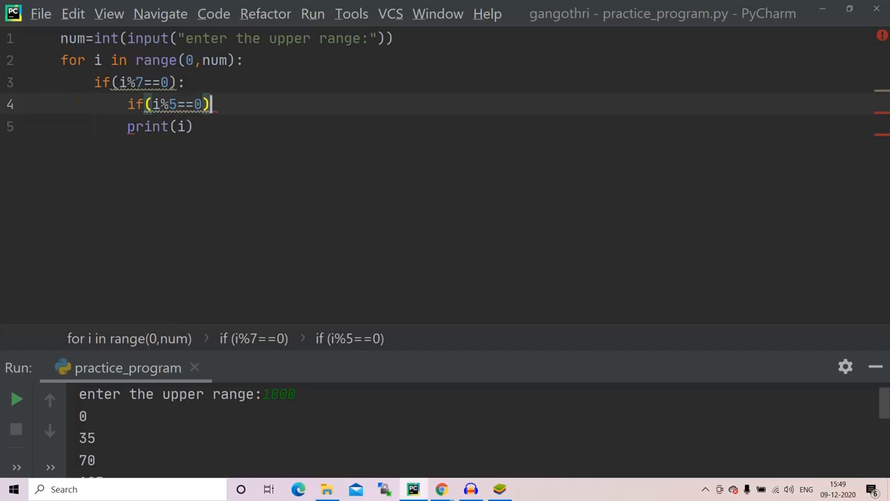